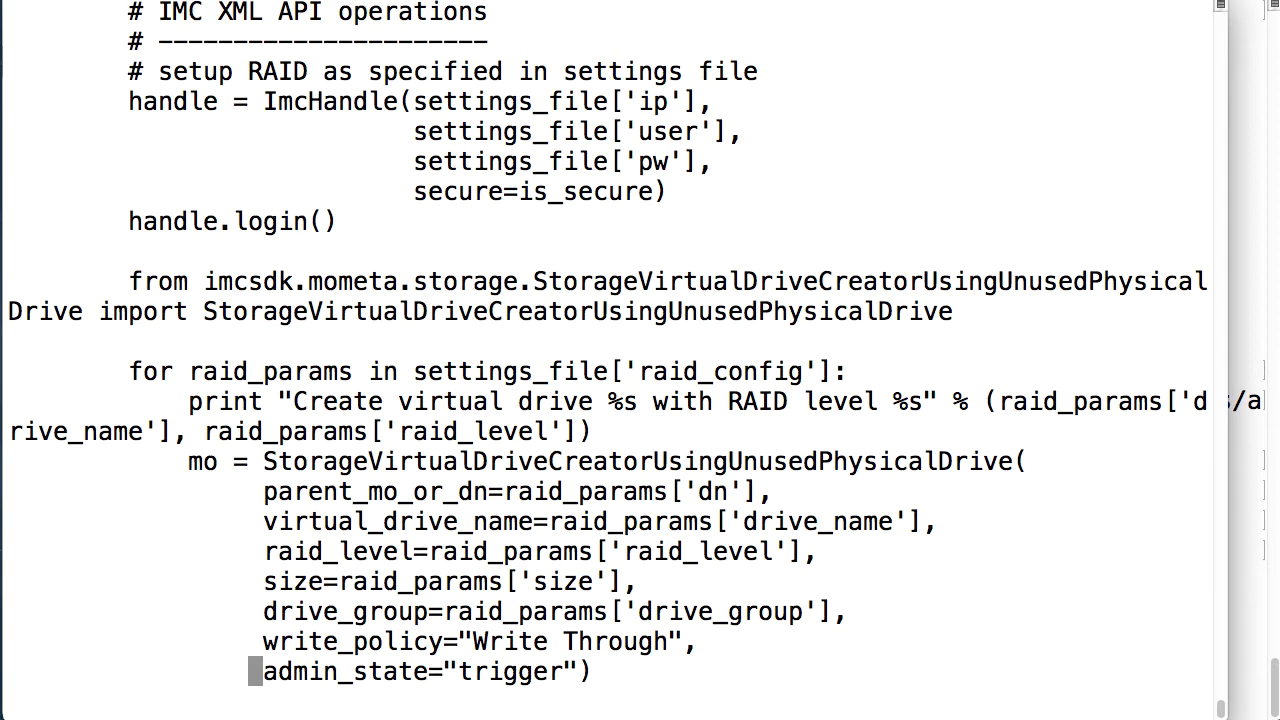
Review c2x_centos7.yml's common, admin, storage and boot roles, paging to the boot role's task file
left_click_drag(128, 101, 337, 221)
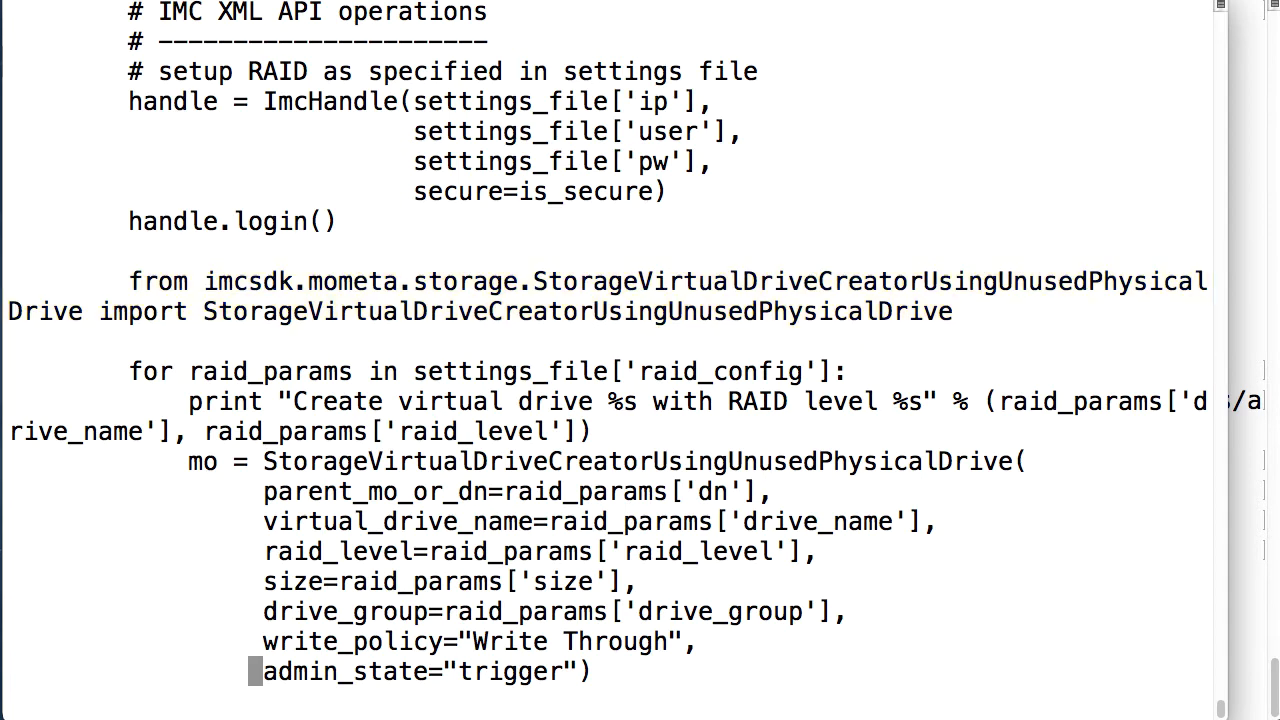
left_click_drag(189, 461, 590, 671)
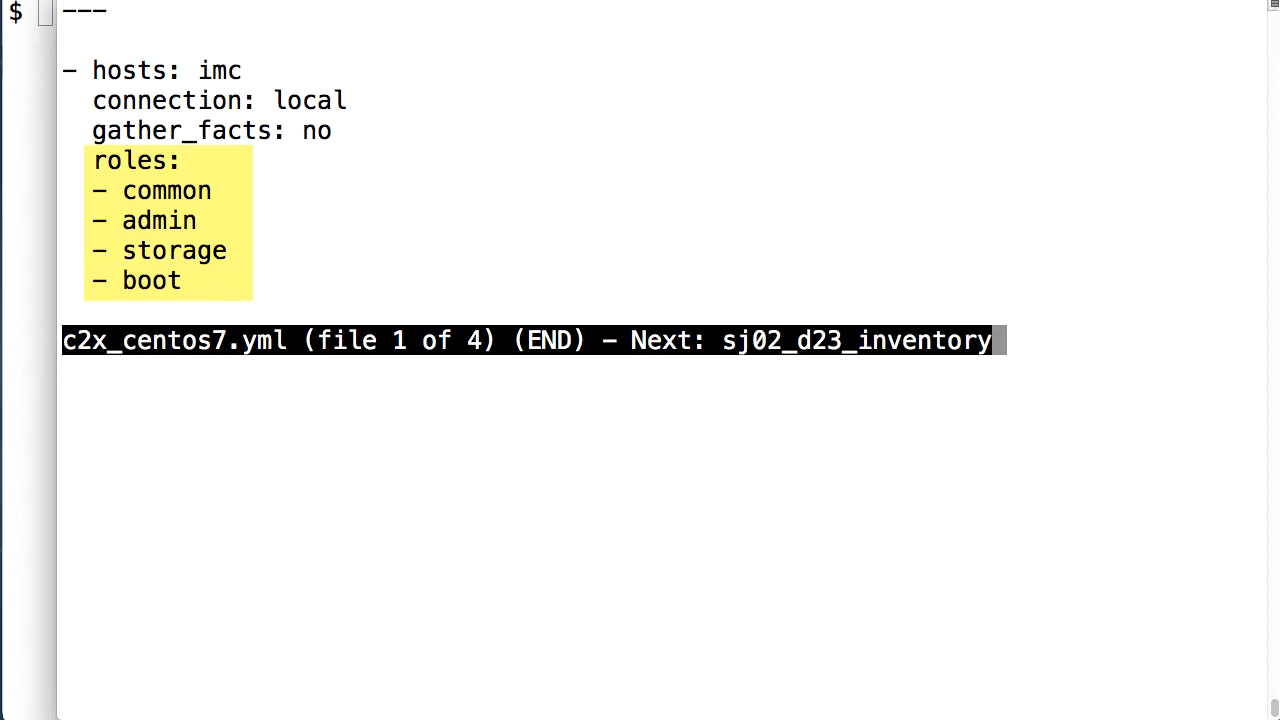
key(":n")
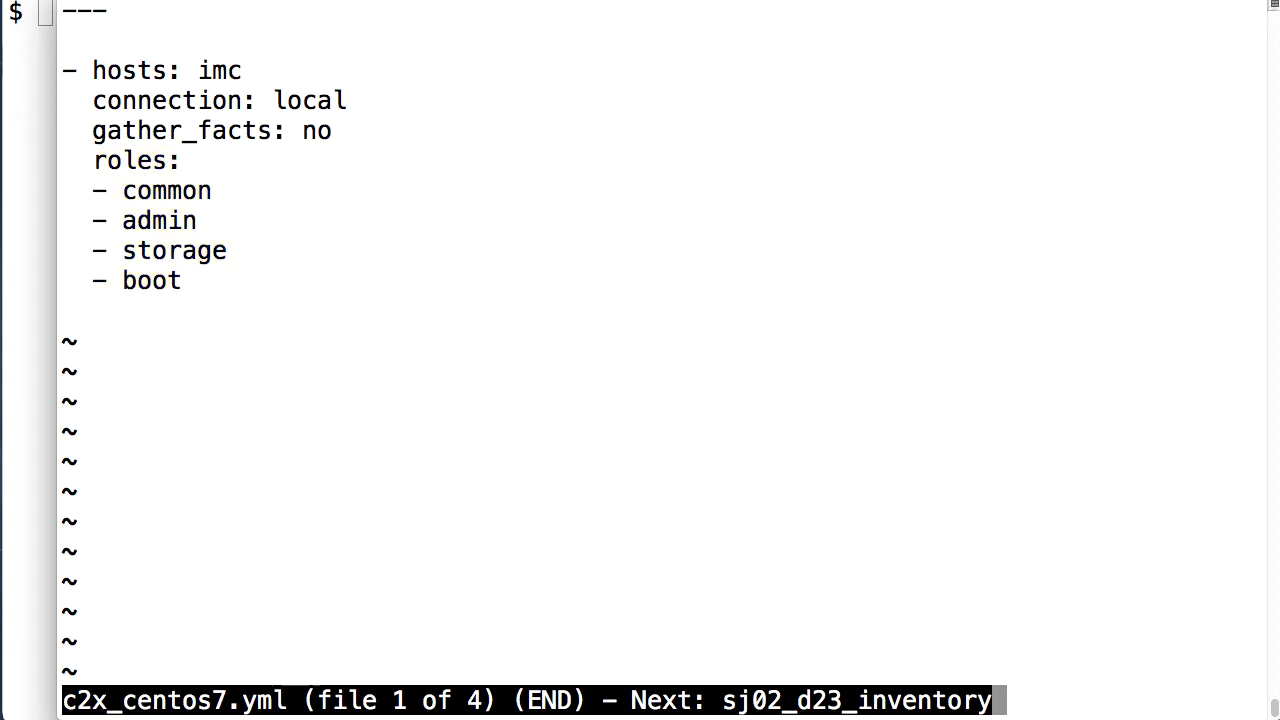
key(":n")
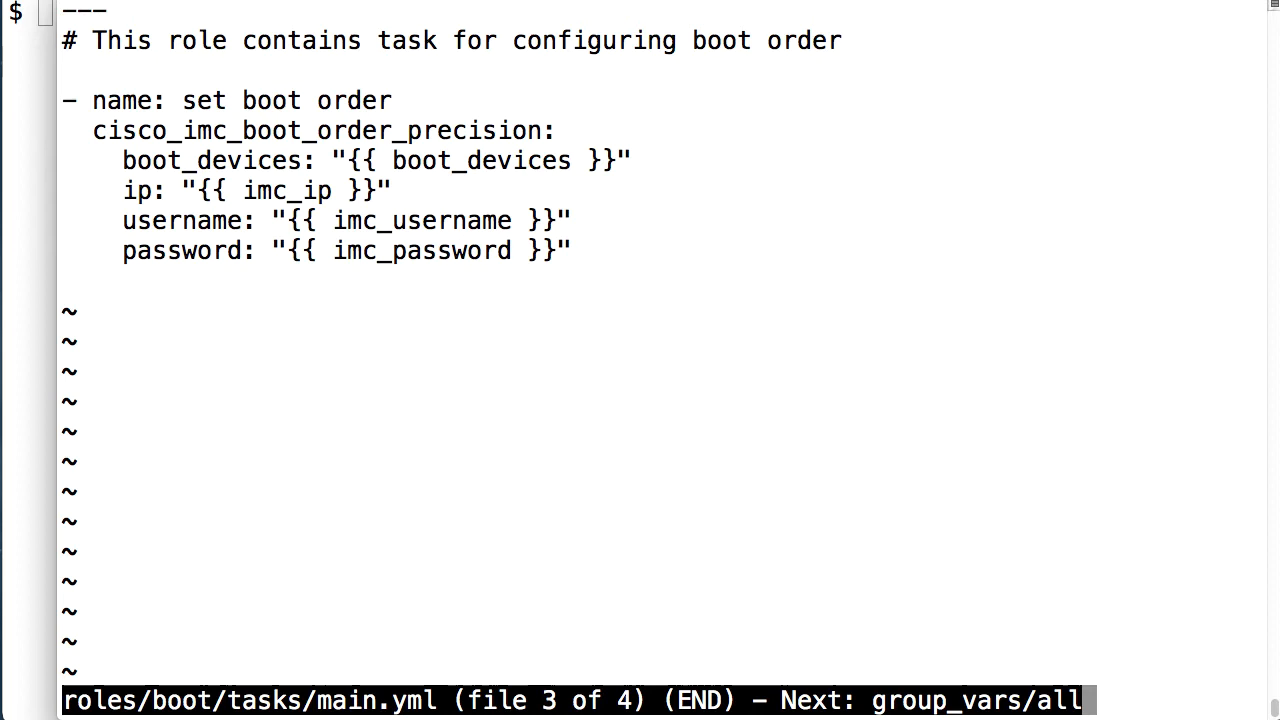
Show roles/boot/tasks/main.yml, which sets boot order via cisco_imc_boot_order_precision
double_click(322, 130)
type("ansible-playbook -i sj02_d23_inventory c2x_centos7.yml")
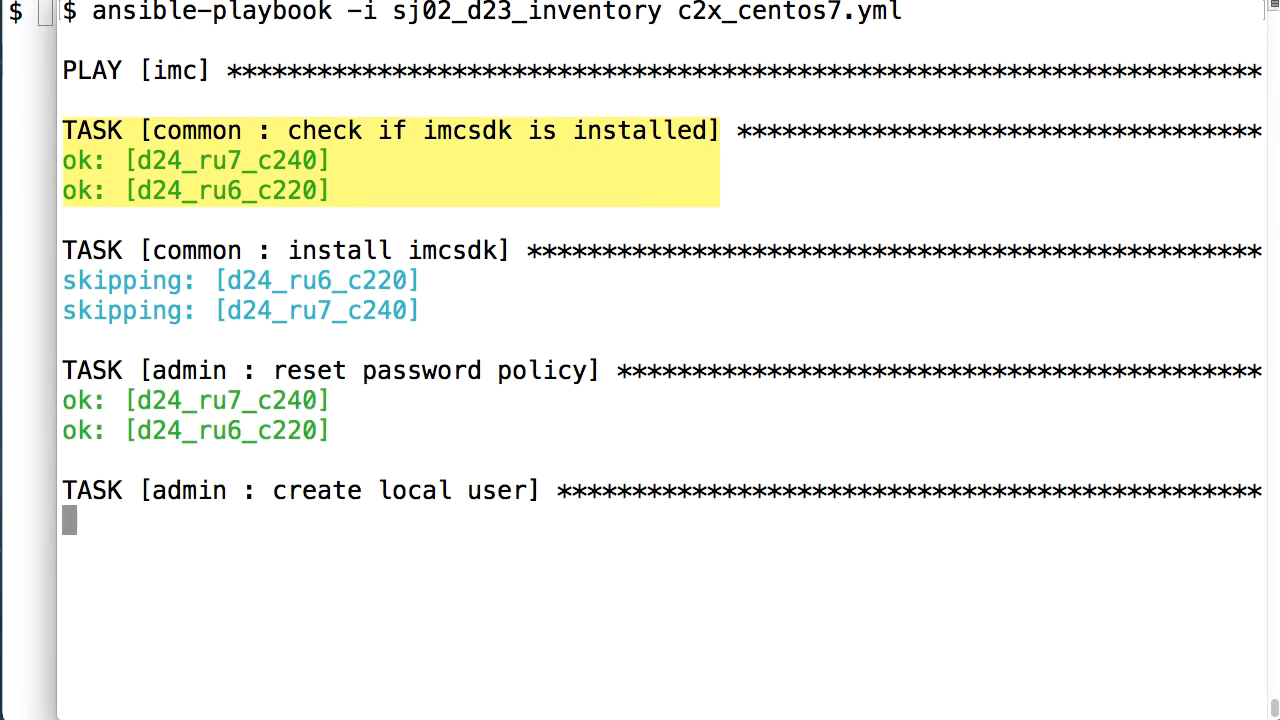
Follow the sj02_d23_inventory playbook output from imcsdk checks through the set boot order task
left_click(390, 160)
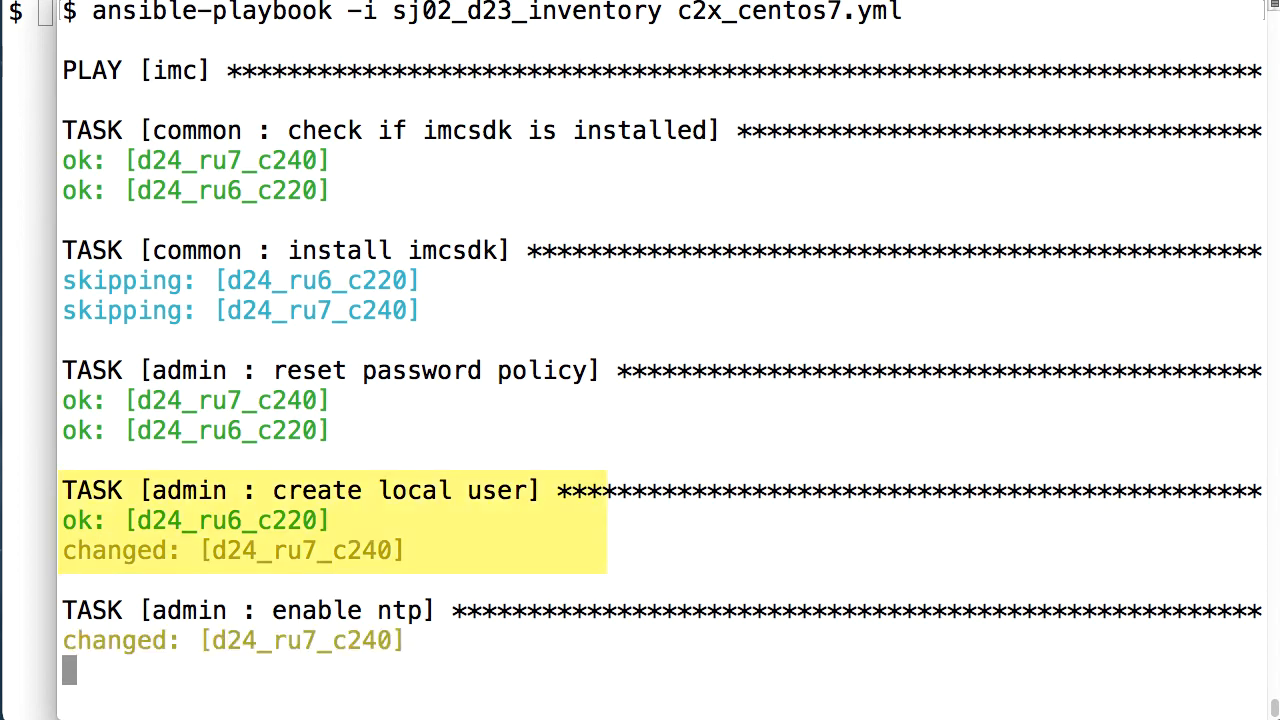
scroll("down", 3)
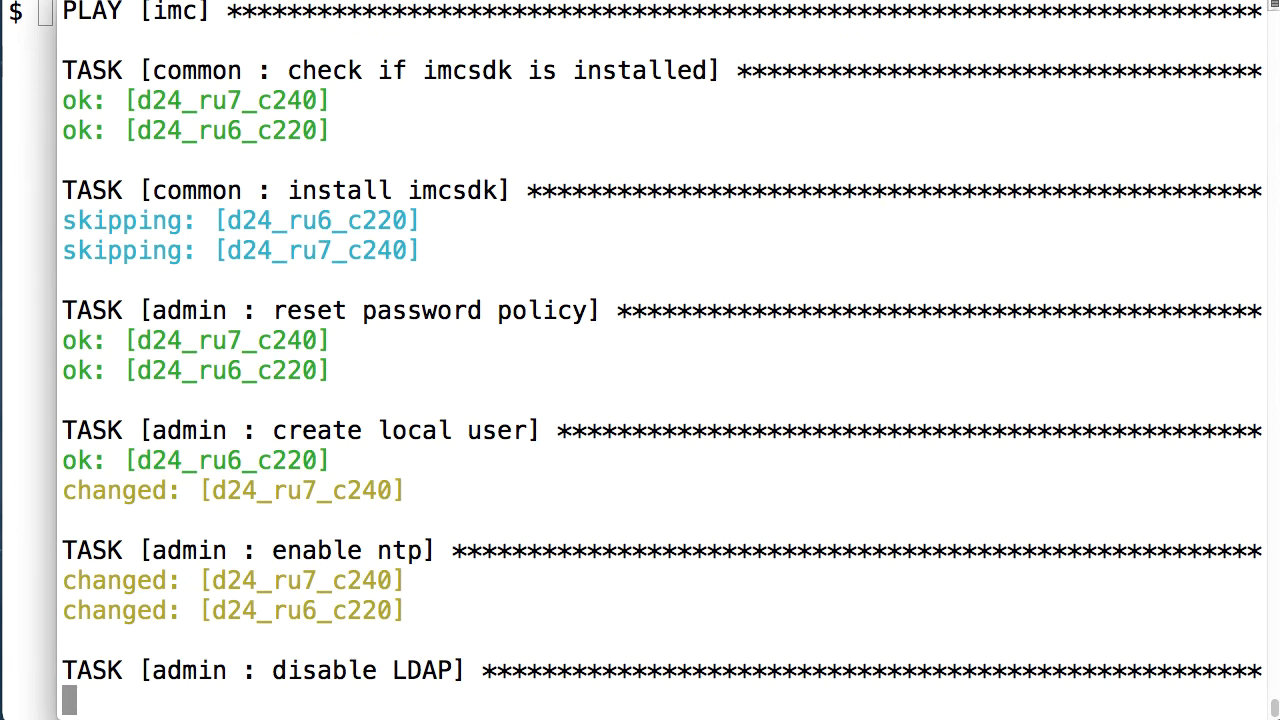
scroll("down", 3)
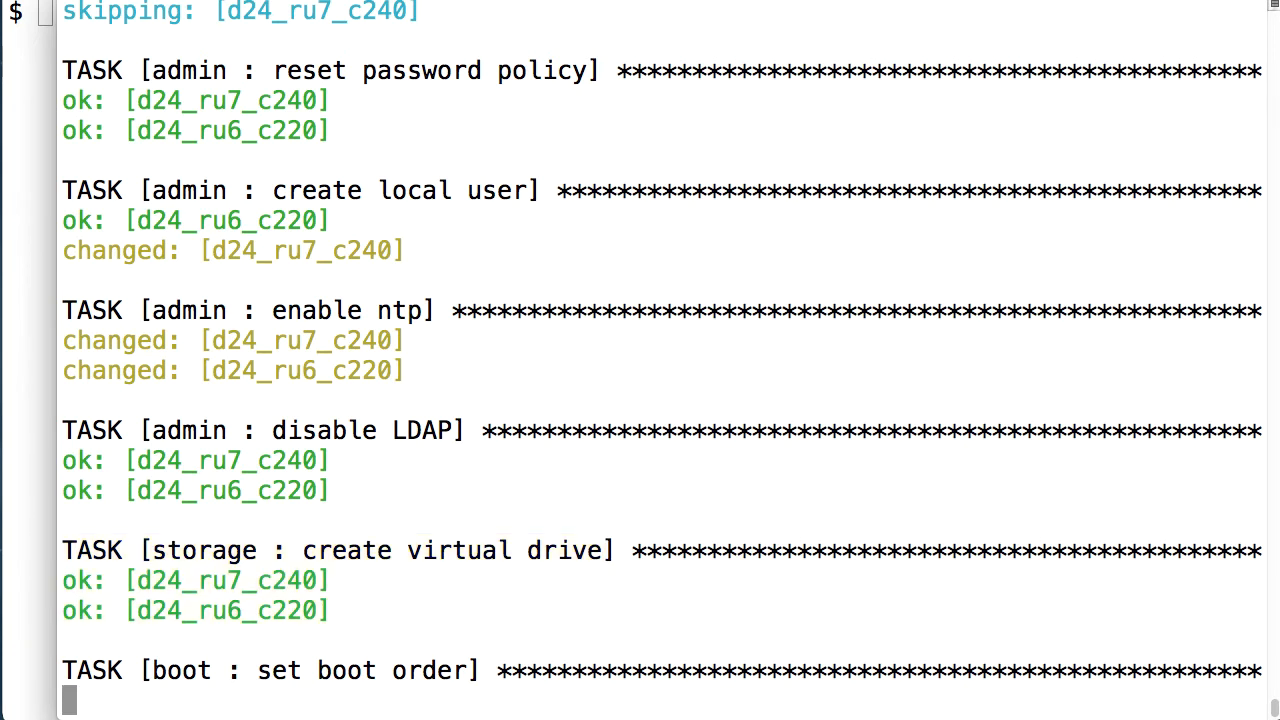
scroll("down", 3)
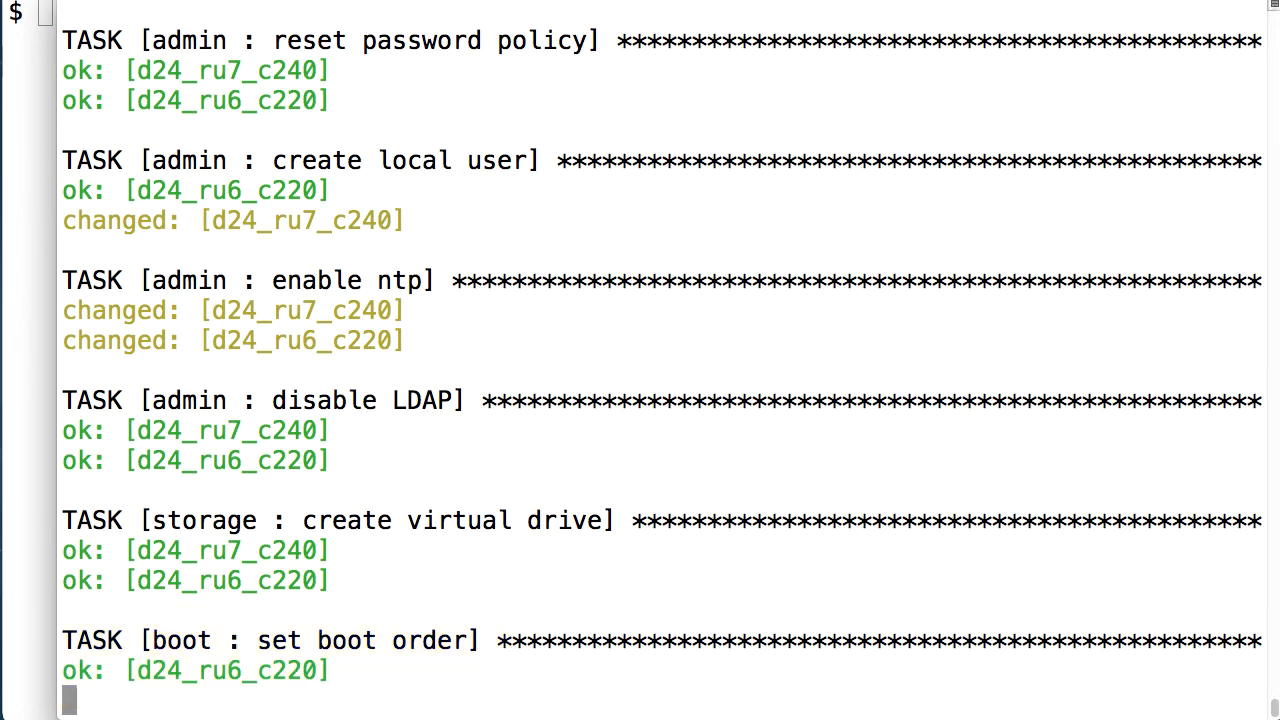
scroll("down", 3)
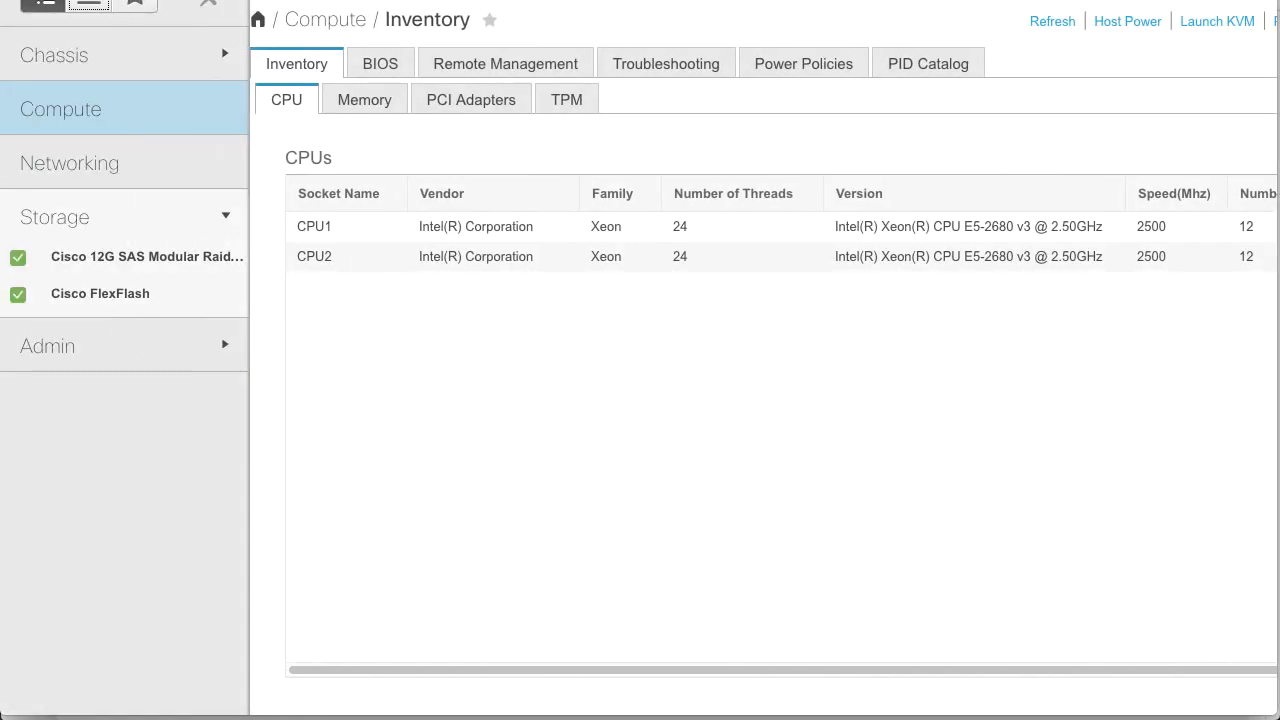
mouse_move(127, 149)
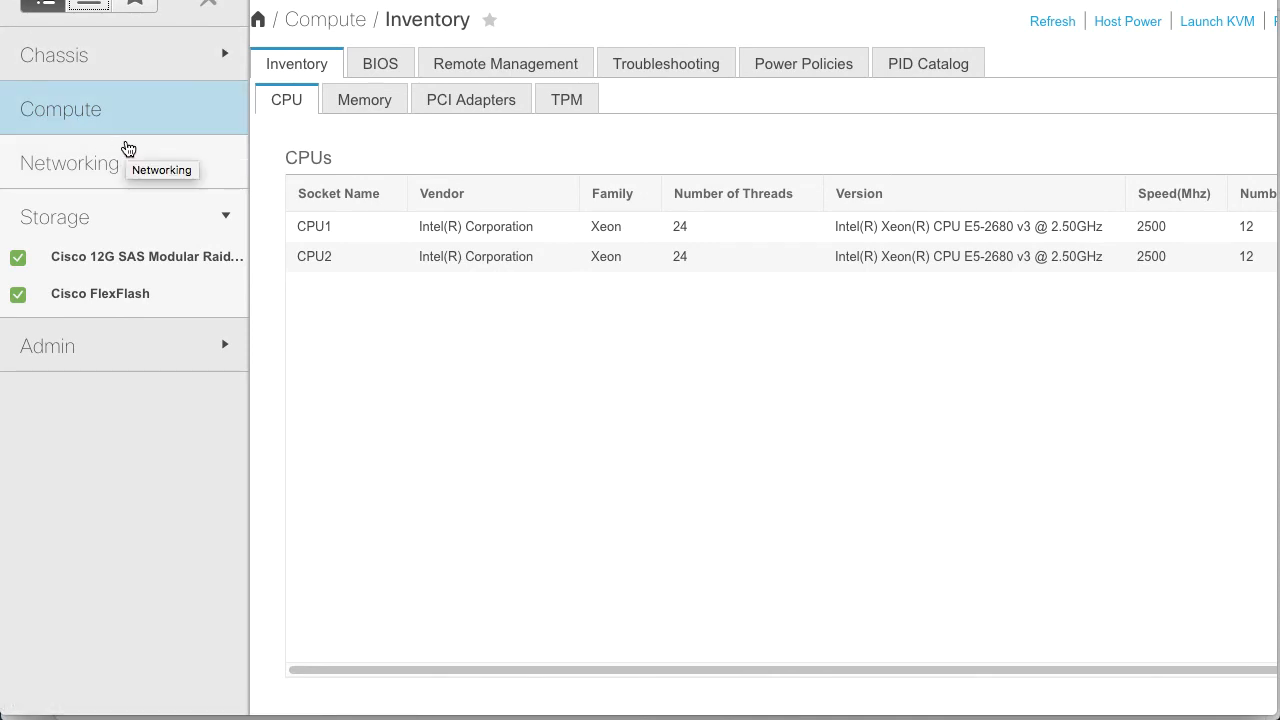
mouse_move(140, 257)
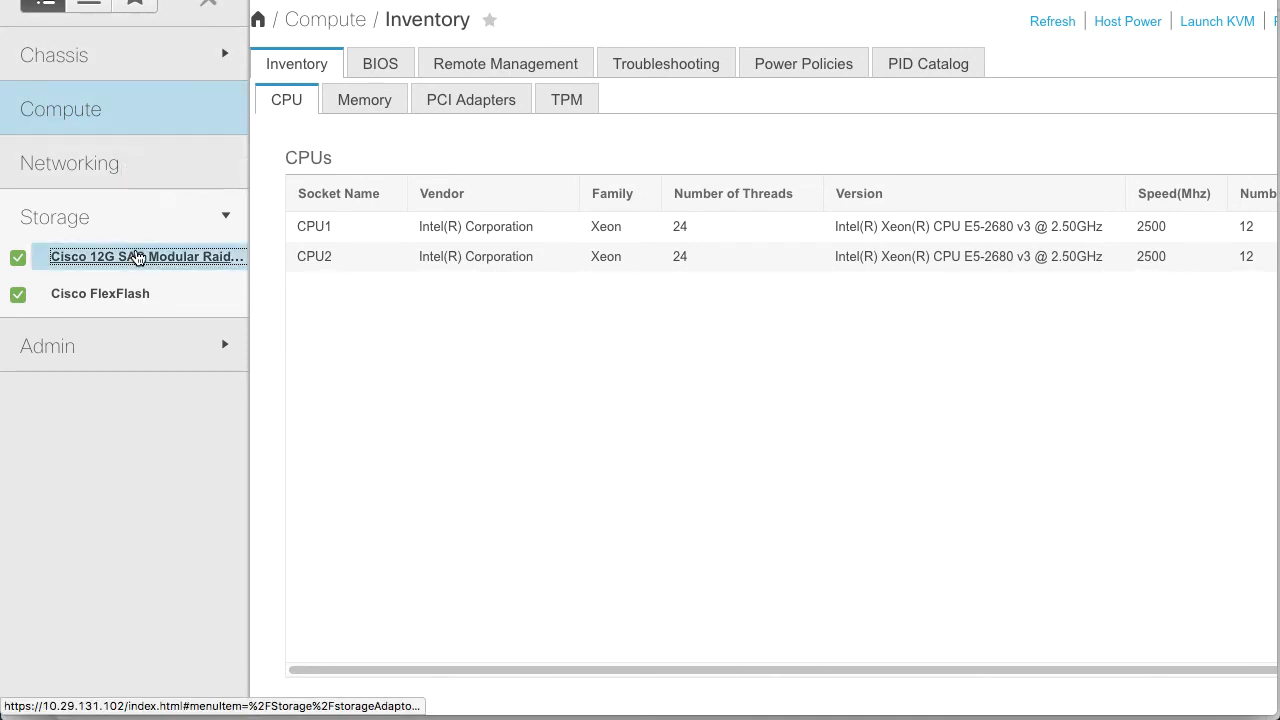
Select RAID0_3 in the Cisco 12G SAS Modular Raid Controller's Virtual Drive Info list
left_click(144, 257)
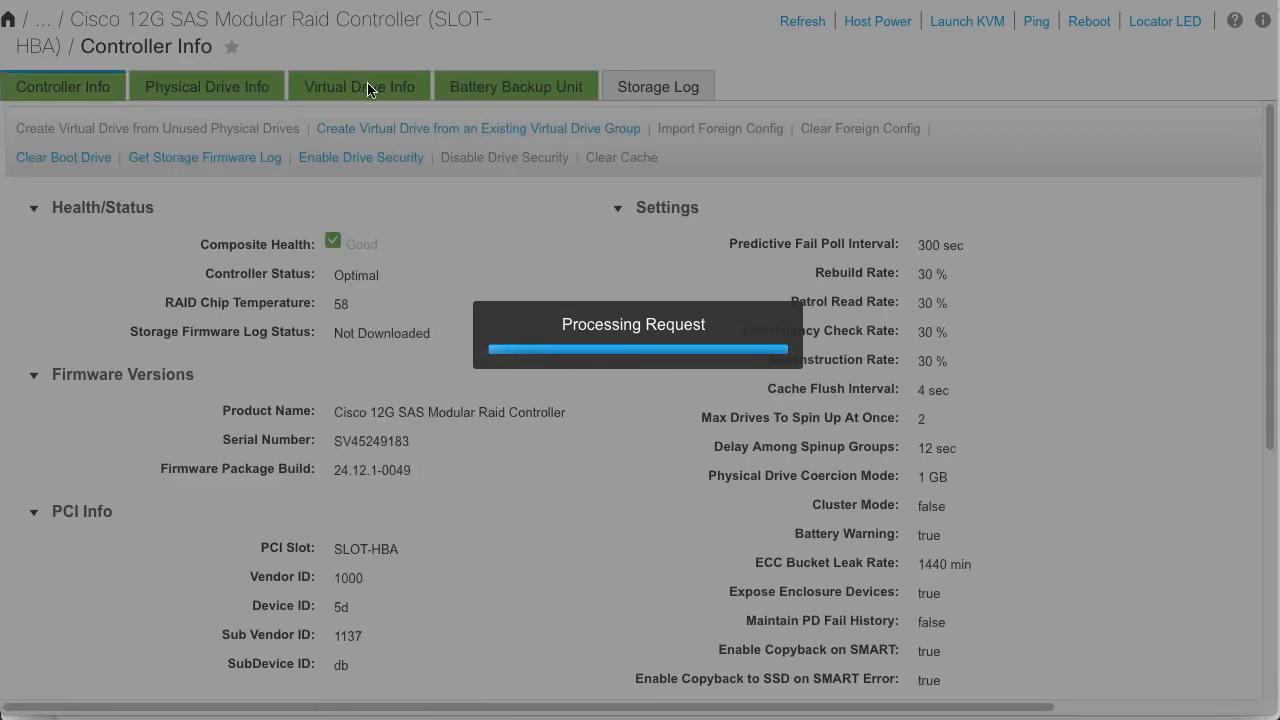
left_click(359, 86)
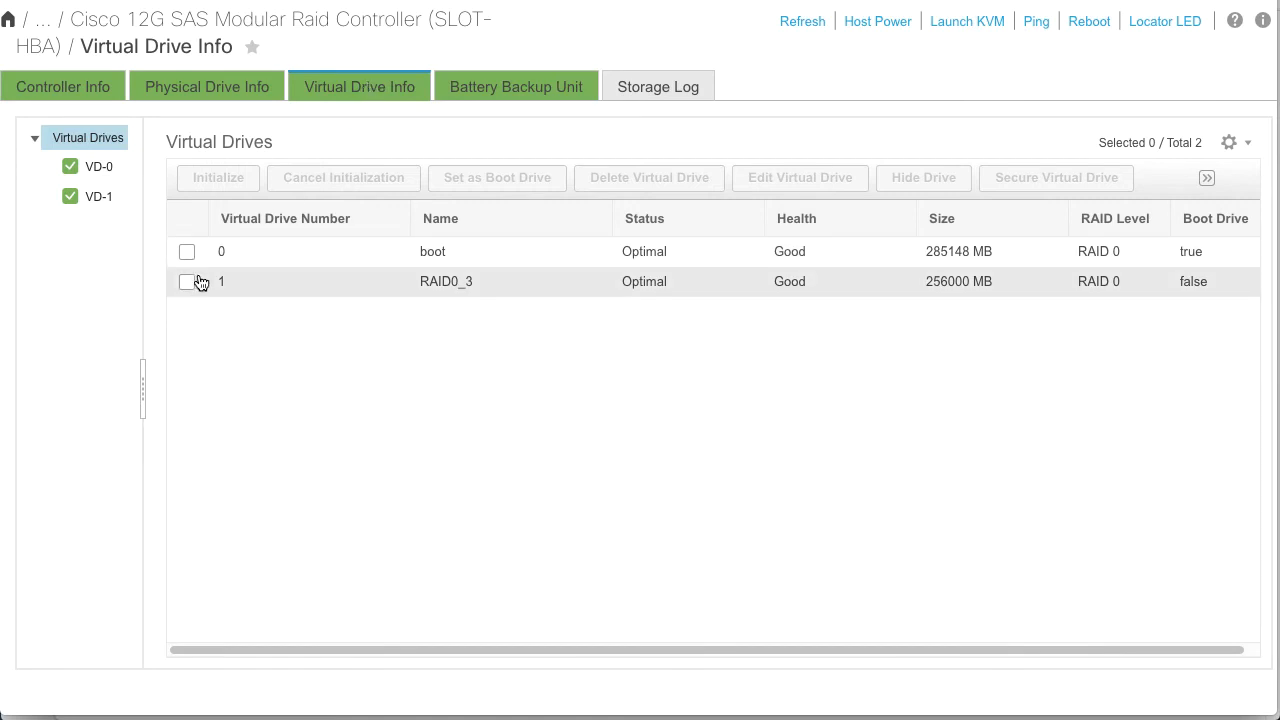
left_click(187, 281)
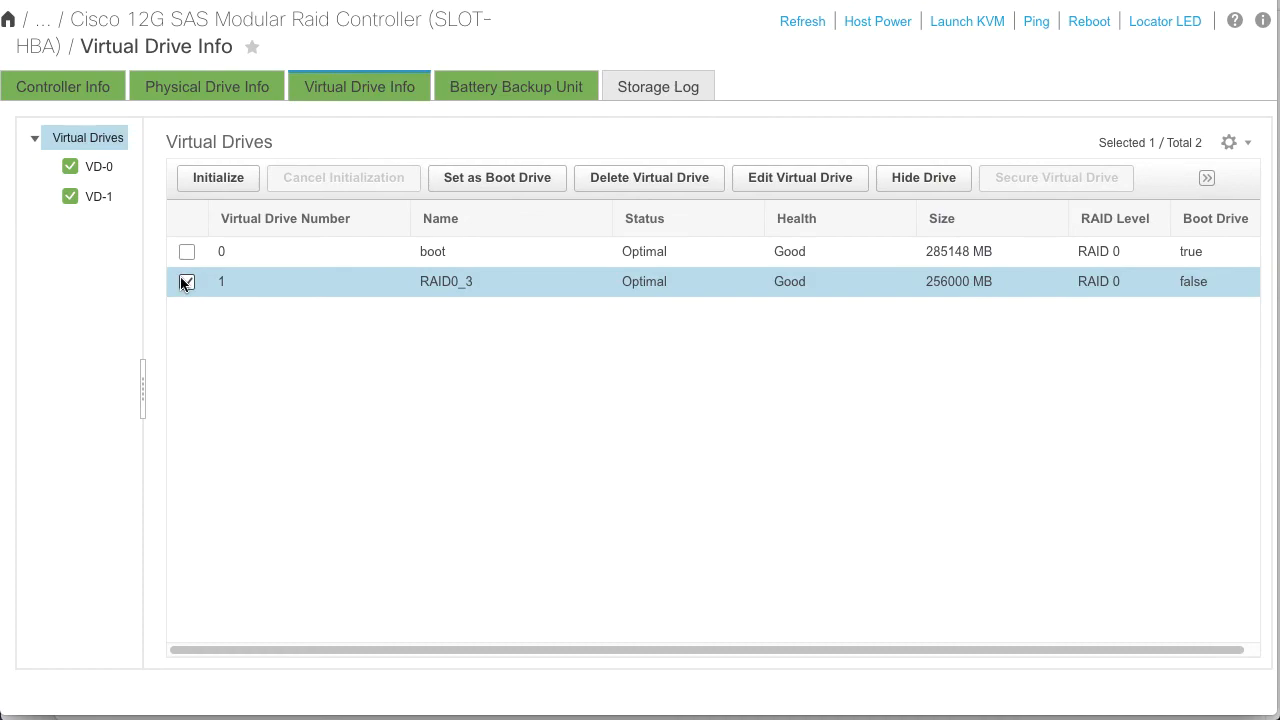
Delete the RAID0_3 virtual drive and confirm, leaving only the boot drive
left_click(649, 177)
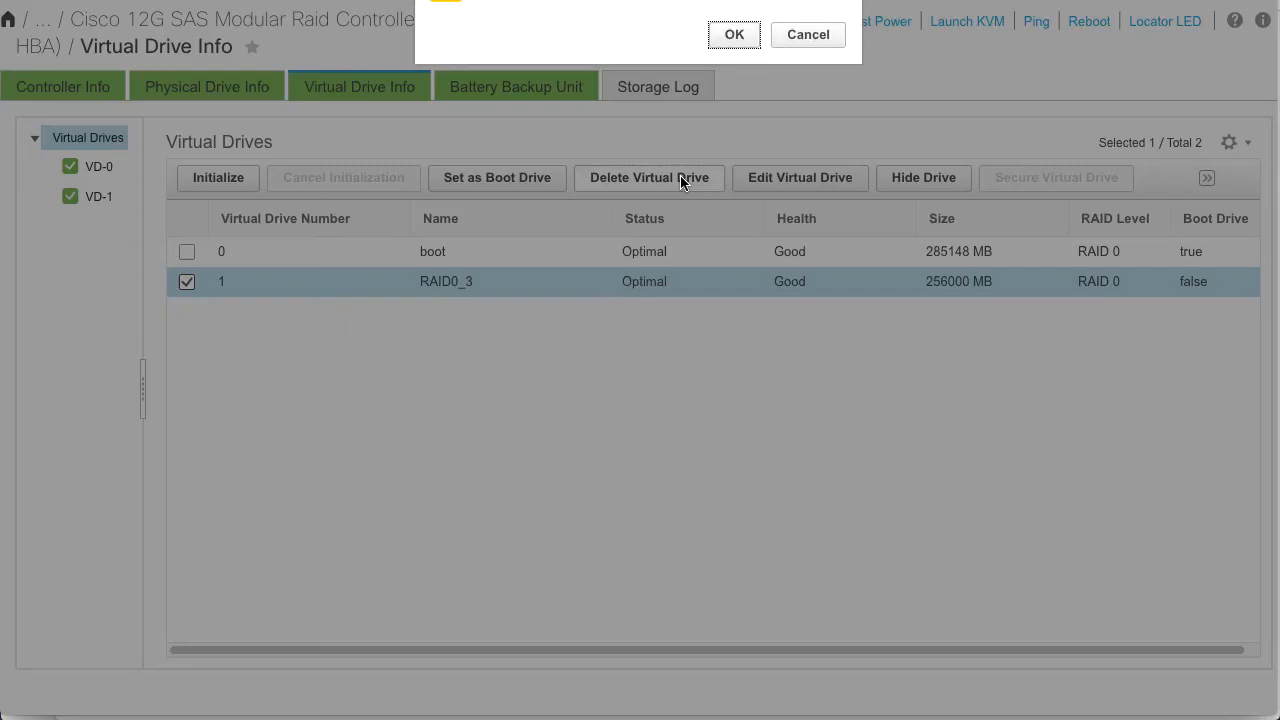
left_click(734, 34)
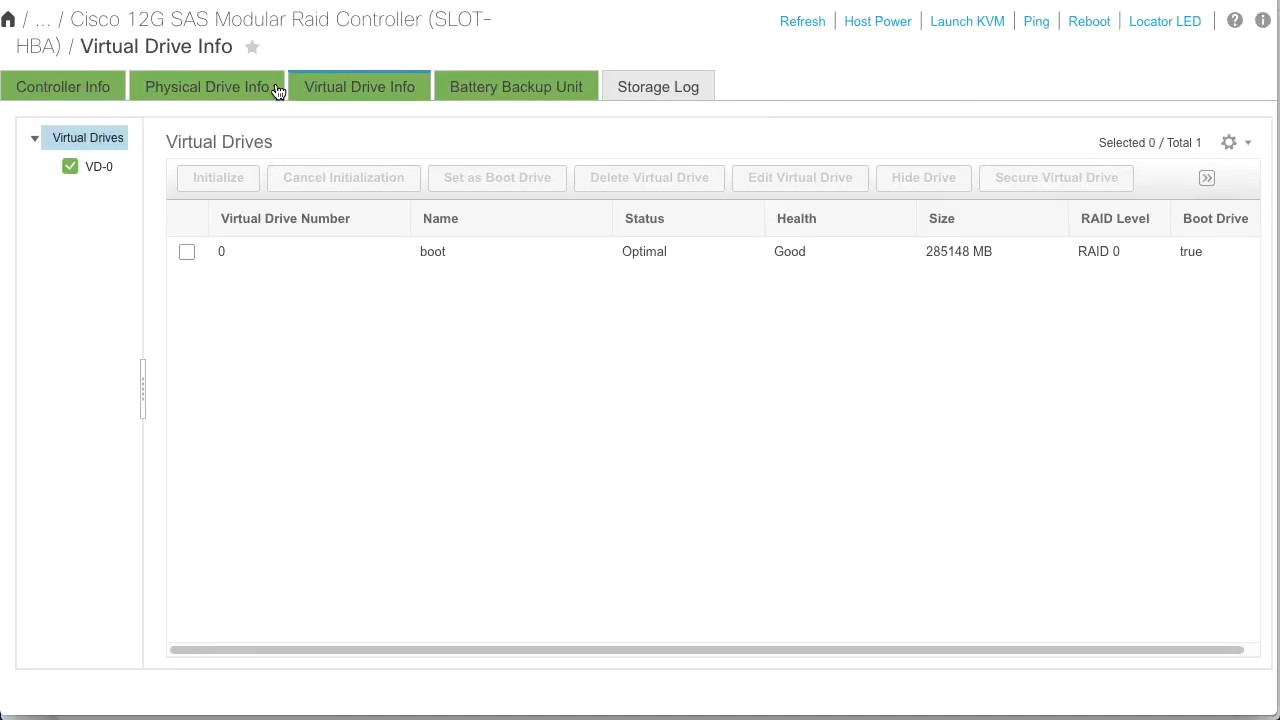
Check physical drives PD-1 and PD-3, then reload the virtual drive list
left_click(207, 86)
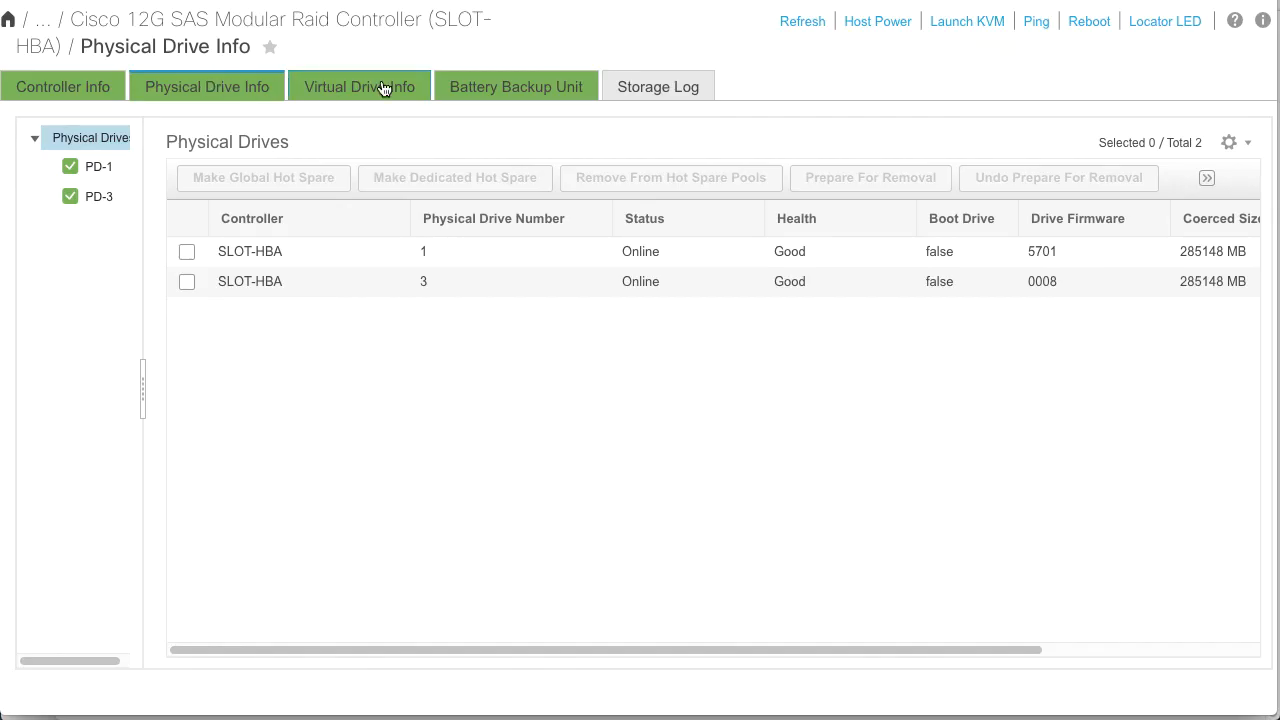
left_click(358, 86)
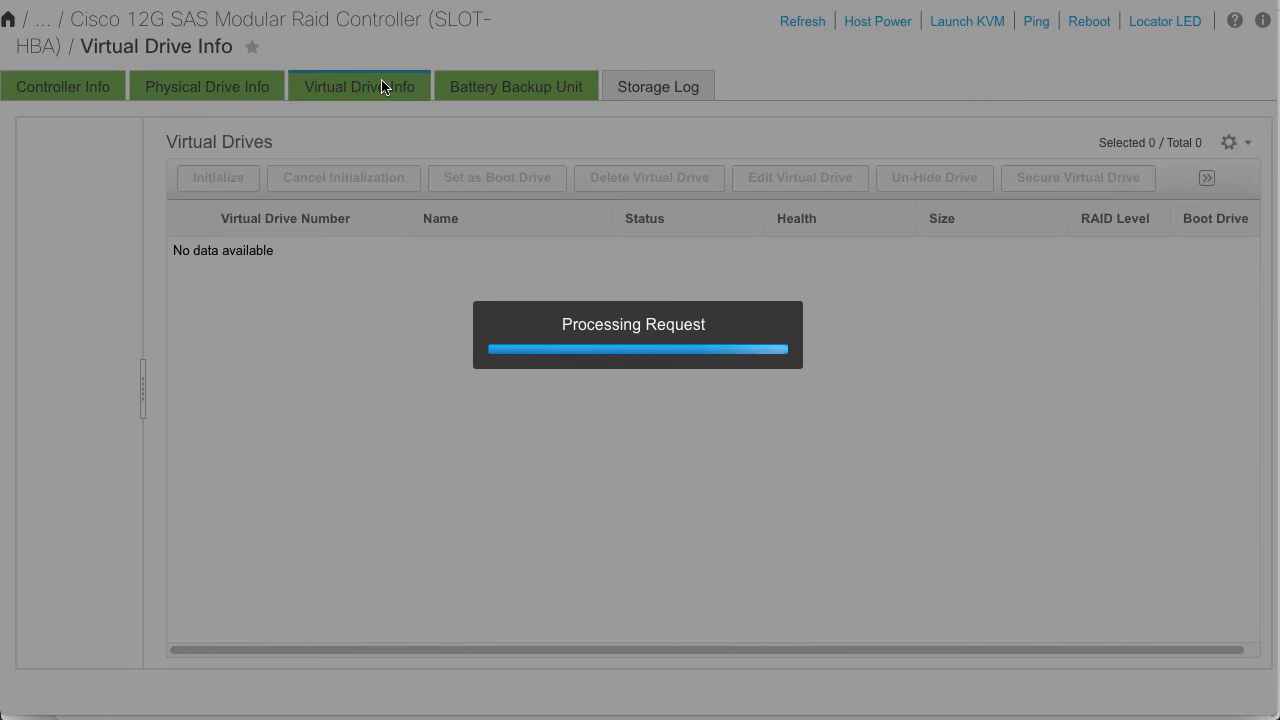